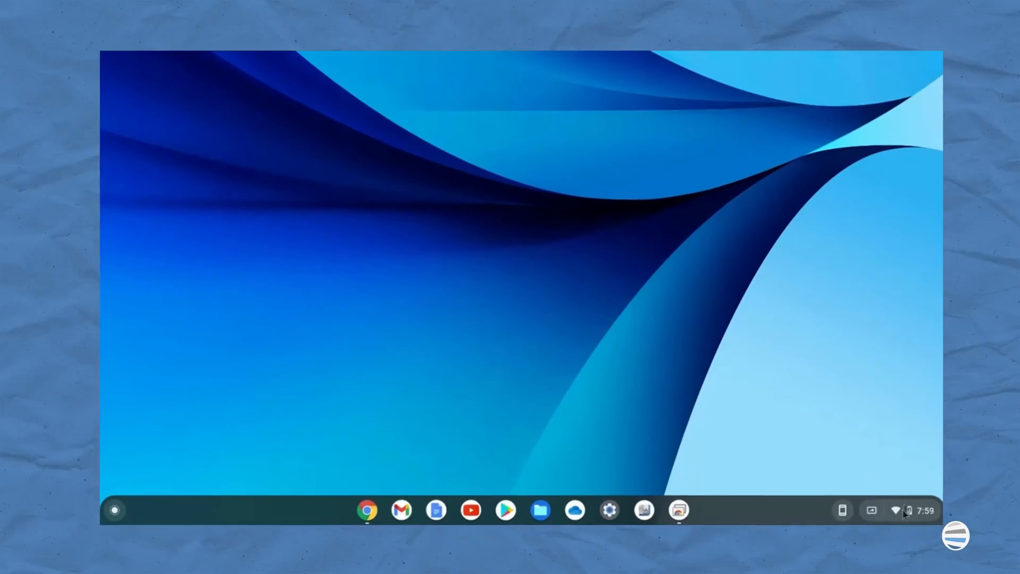
# Reach the ChromeOS Settings app through the Quick Settings panel's gear icon.
pyautogui.click(903, 510)
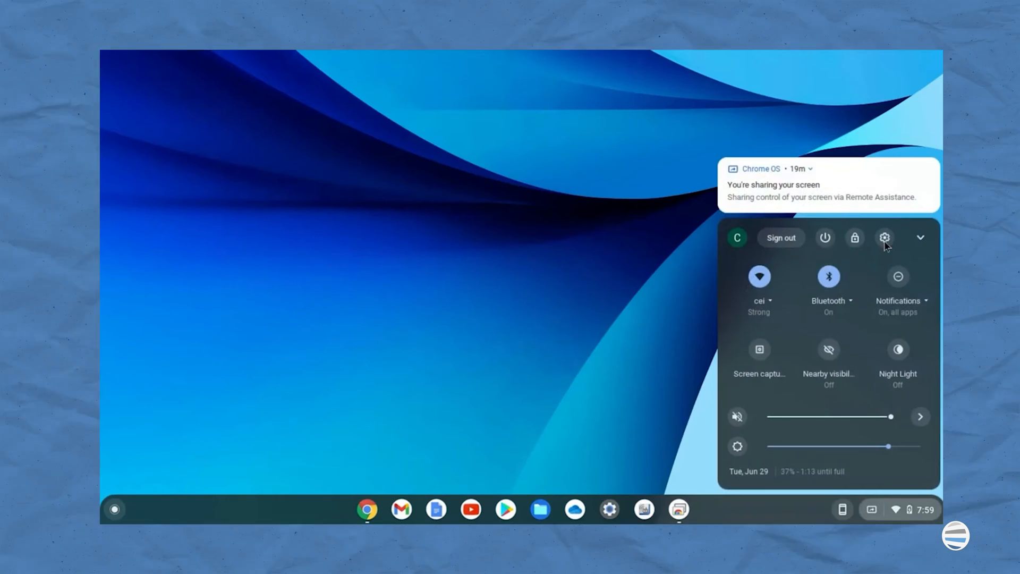
pyautogui.moveTo(884, 237)
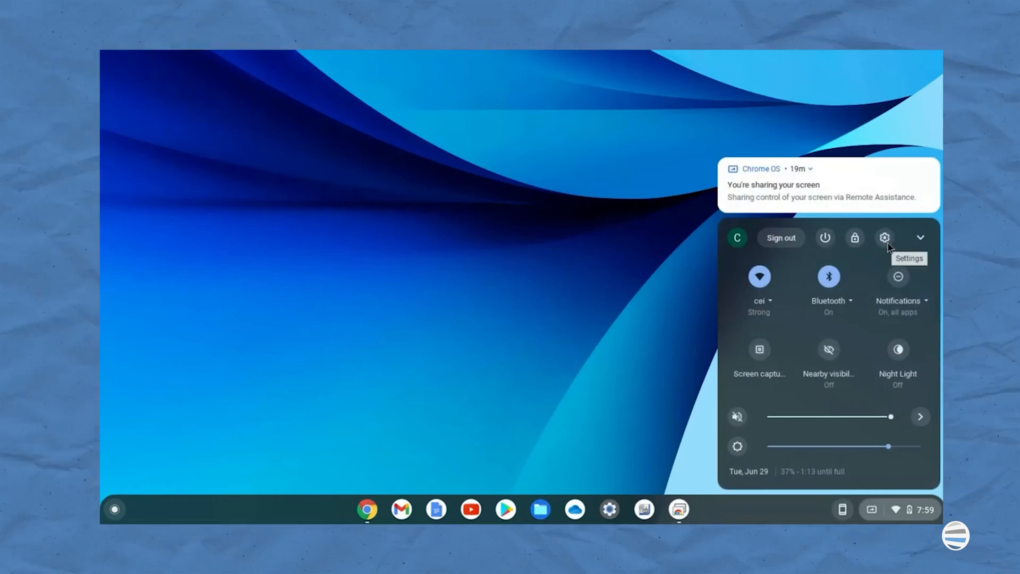
pyautogui.click(885, 237)
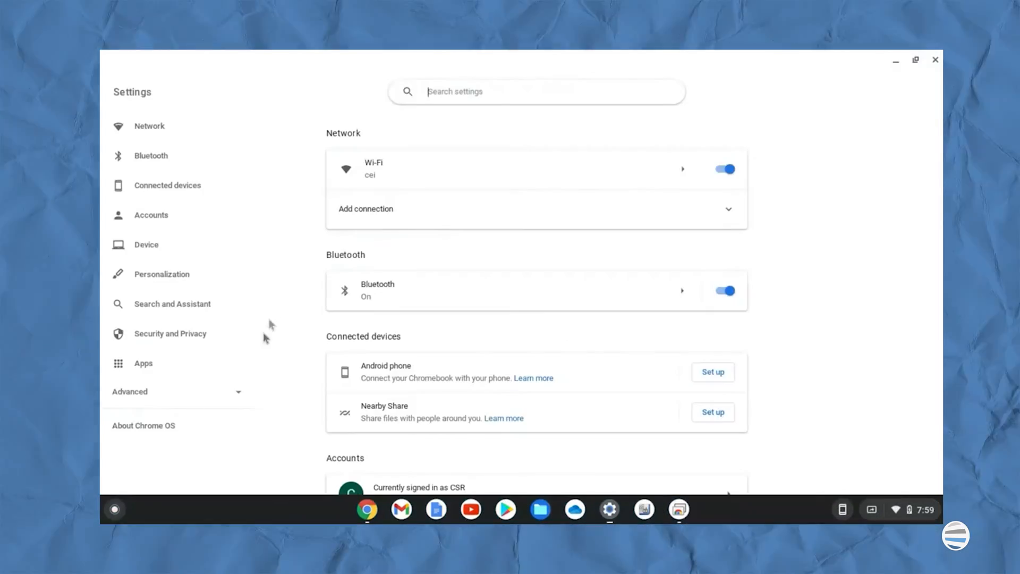
# Under Advanced > Print and scan, add Office Printer manually as an IPP network printer.
pyautogui.click(129, 392)
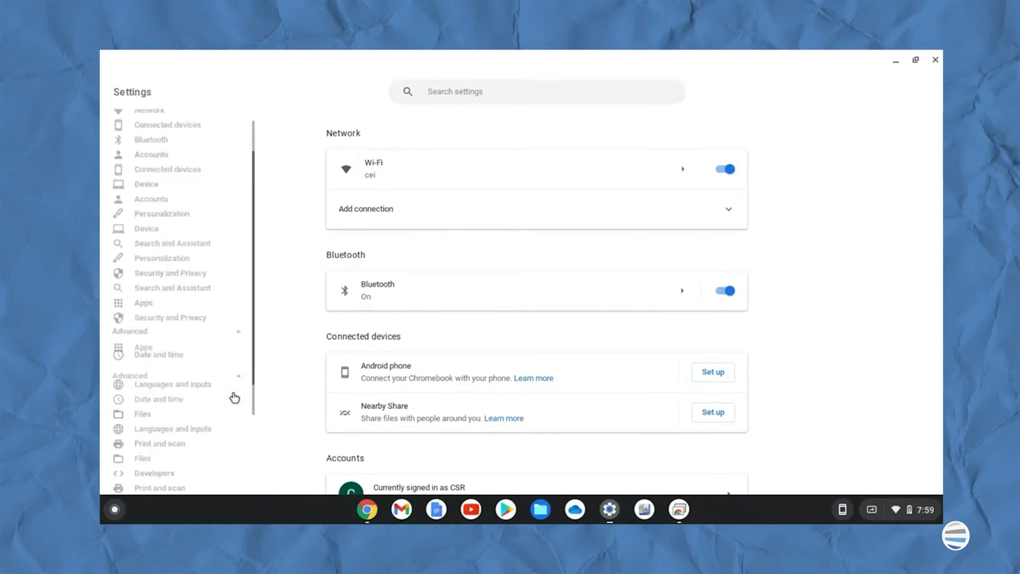
pyautogui.click(160, 380)
pyautogui.write('10.10.103')
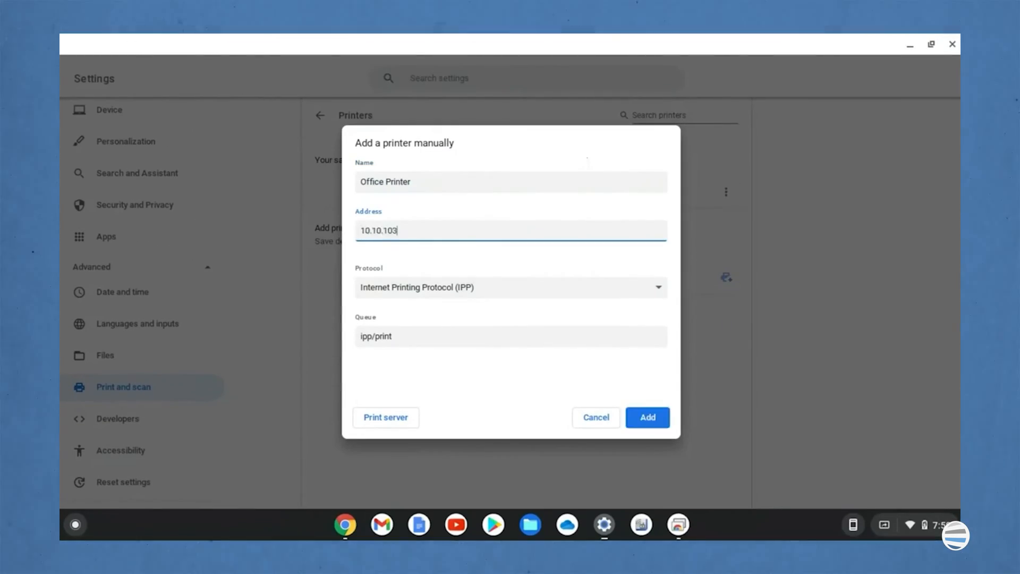
pyautogui.click(510, 287)
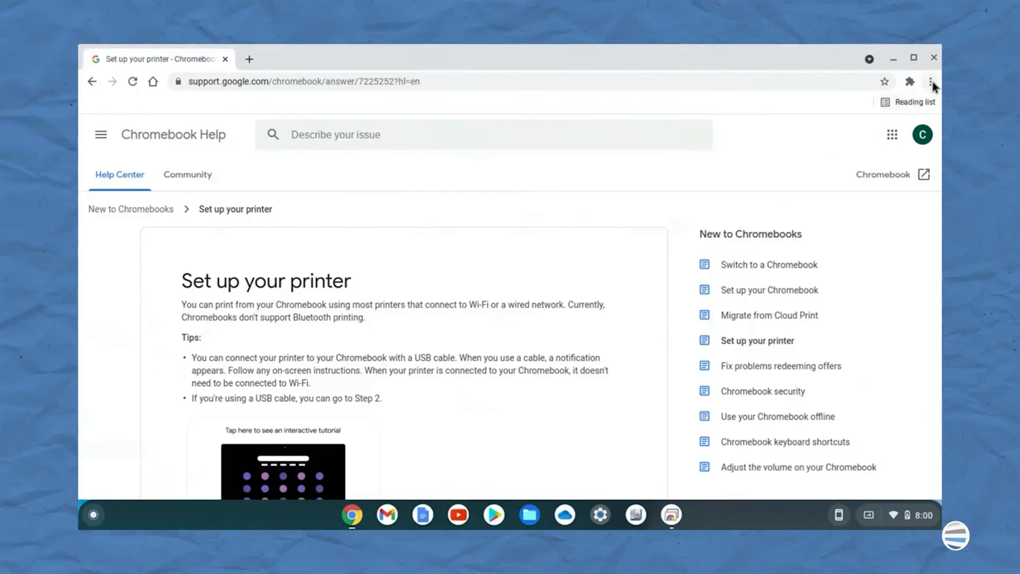
# Print the help page from Chrome's menu and choose Office Printer as the destination.
pyautogui.click(931, 82)
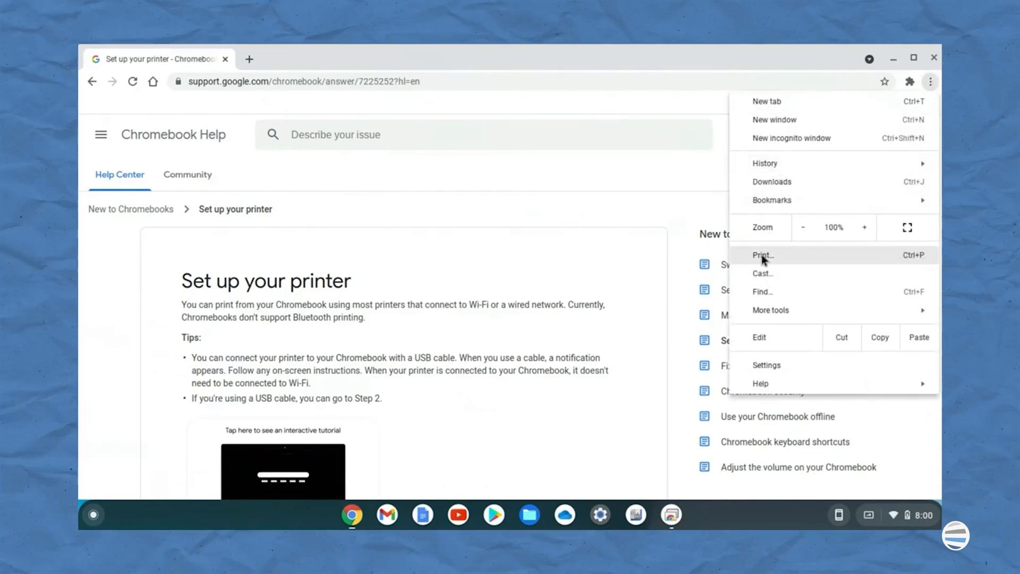
pyautogui.click(763, 254)
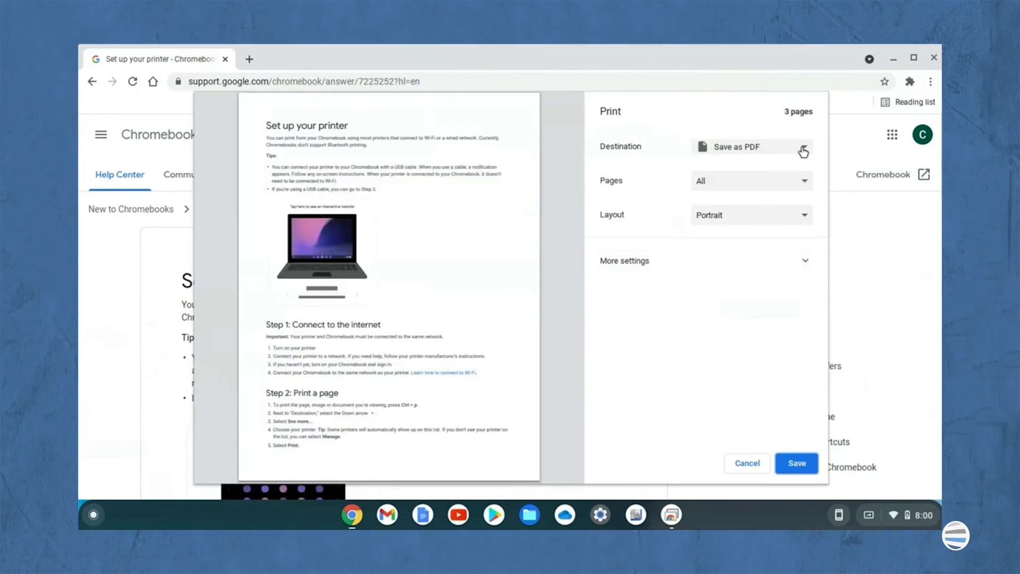
pyautogui.click(751, 146)
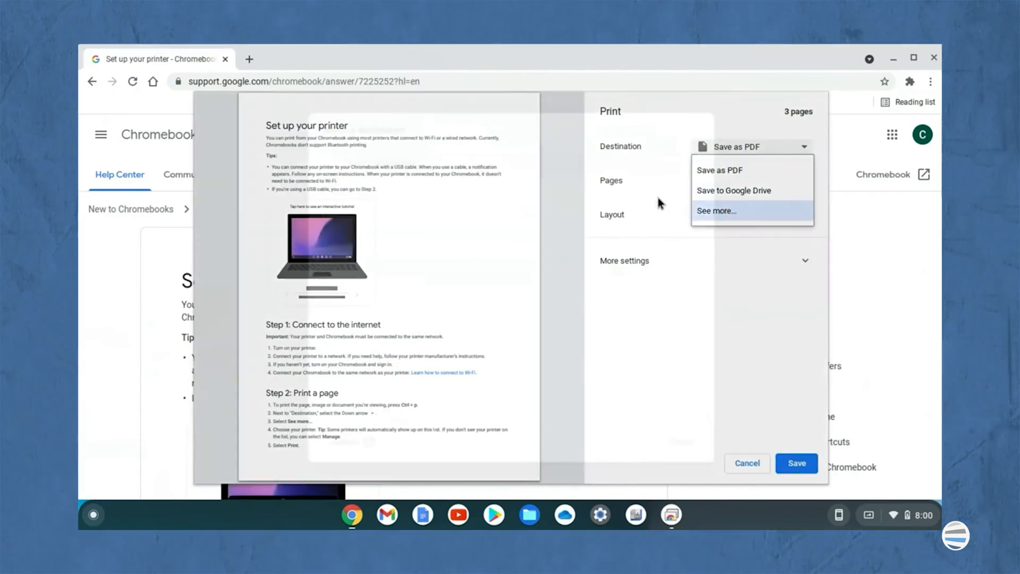
pyautogui.click(716, 210)
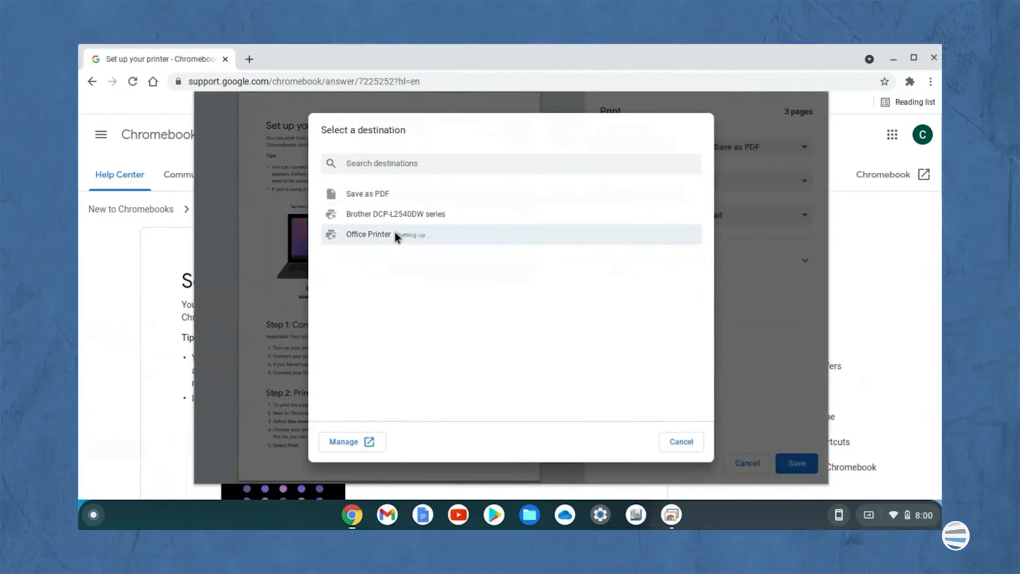
pyautogui.click(369, 234)
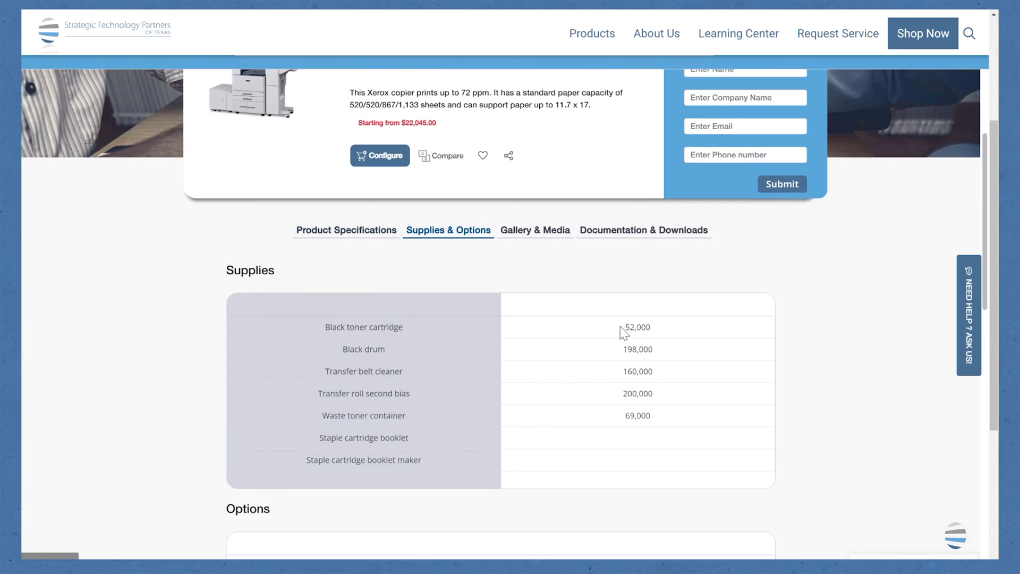
# Start the B8170 Xerox copier configurator from its product page.
pyautogui.click(380, 156)
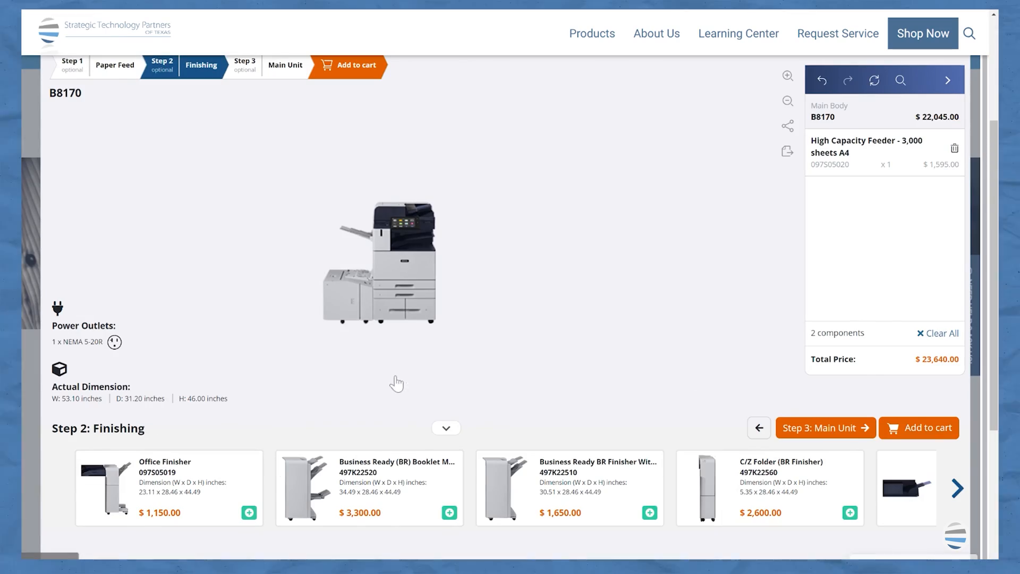